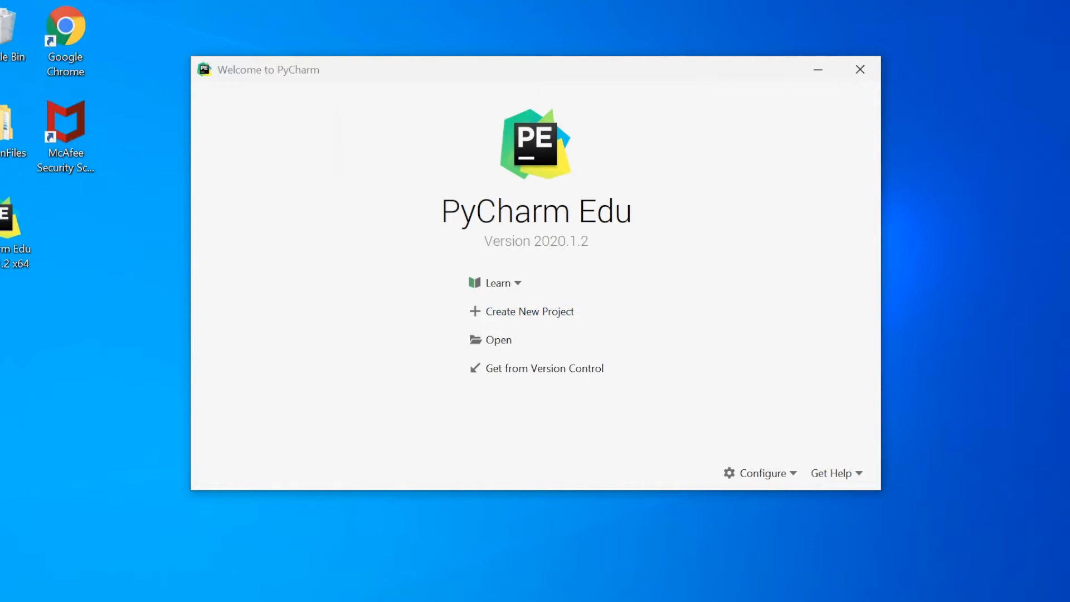
Step: Begin a new project and name its location folder Test1 under PycharmProjects
{"action": "left_click", "coordinate": [530, 311]}
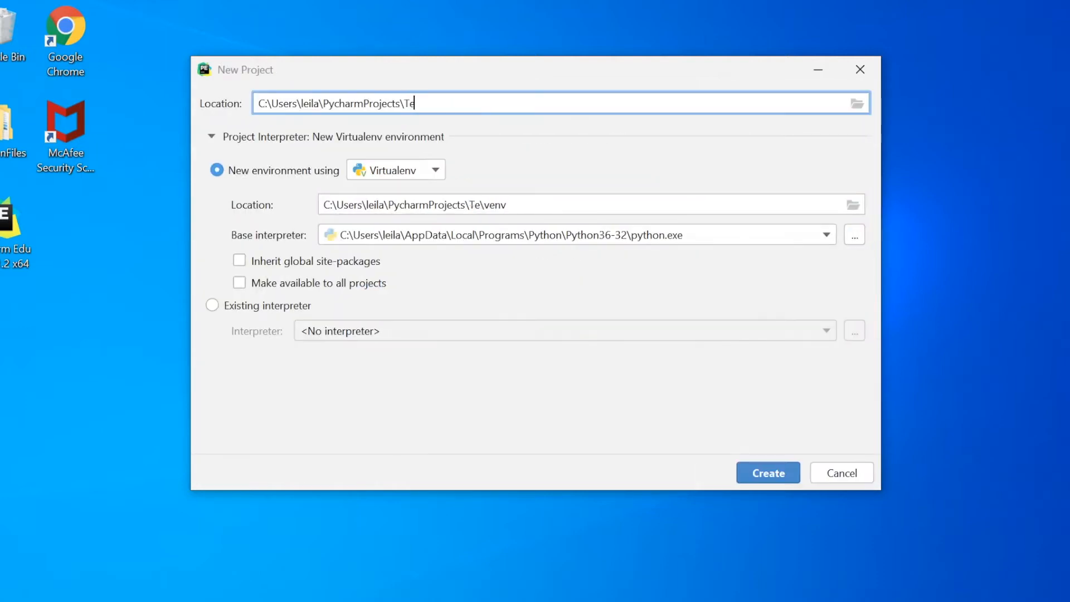
{"action": "type", "text": "st1"}
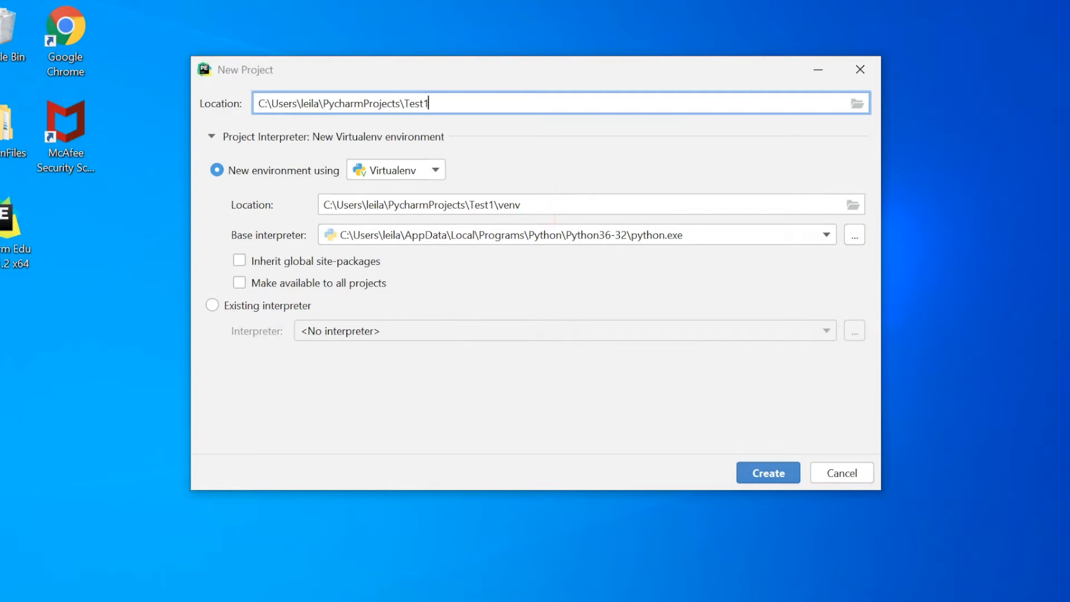
Step: Choose the Python38-32 python.exe as base interpreter and create the Test1 project
{"action": "left_click", "coordinate": [824, 235]}
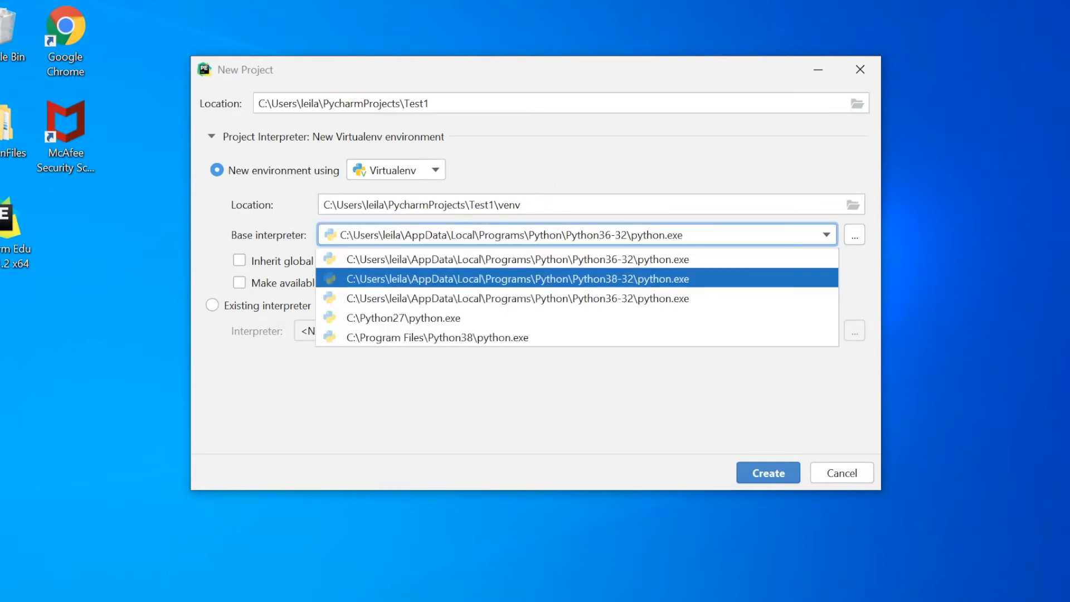
{"action": "left_click", "coordinate": [517, 279]}
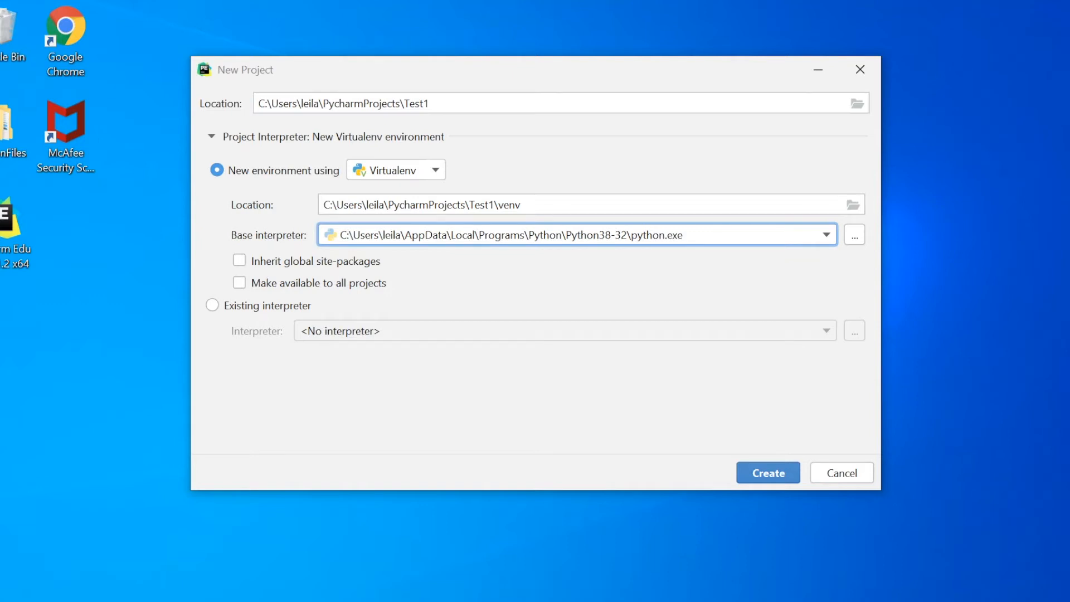
{"action": "left_click", "coordinate": [767, 472]}
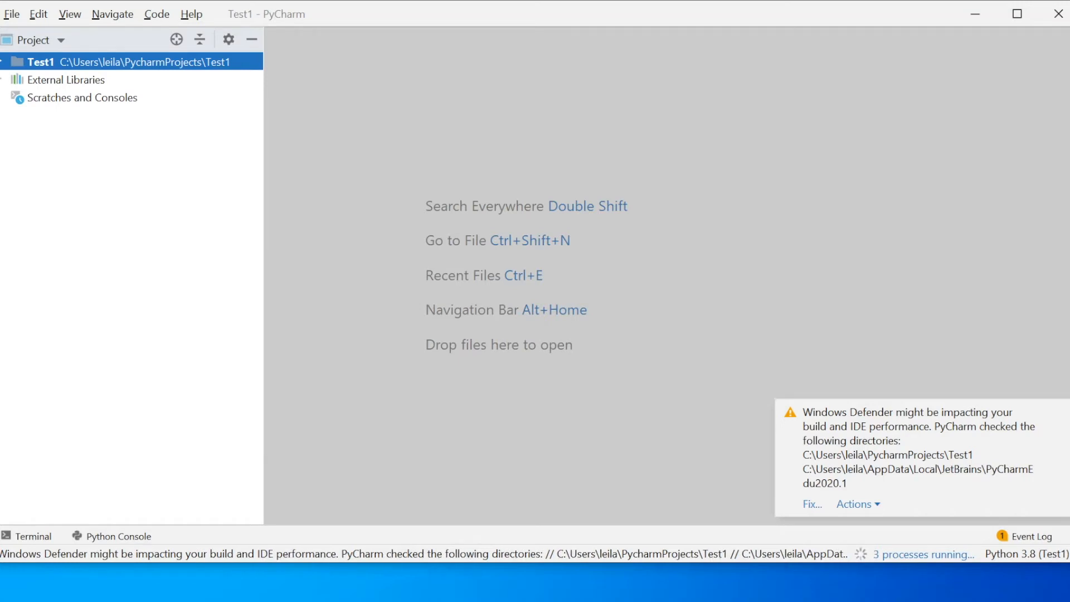
Step: Reach the Test1 Project Interpreter settings and its Available Packages list via File > Settings
{"action": "left_click", "coordinate": [11, 13]}
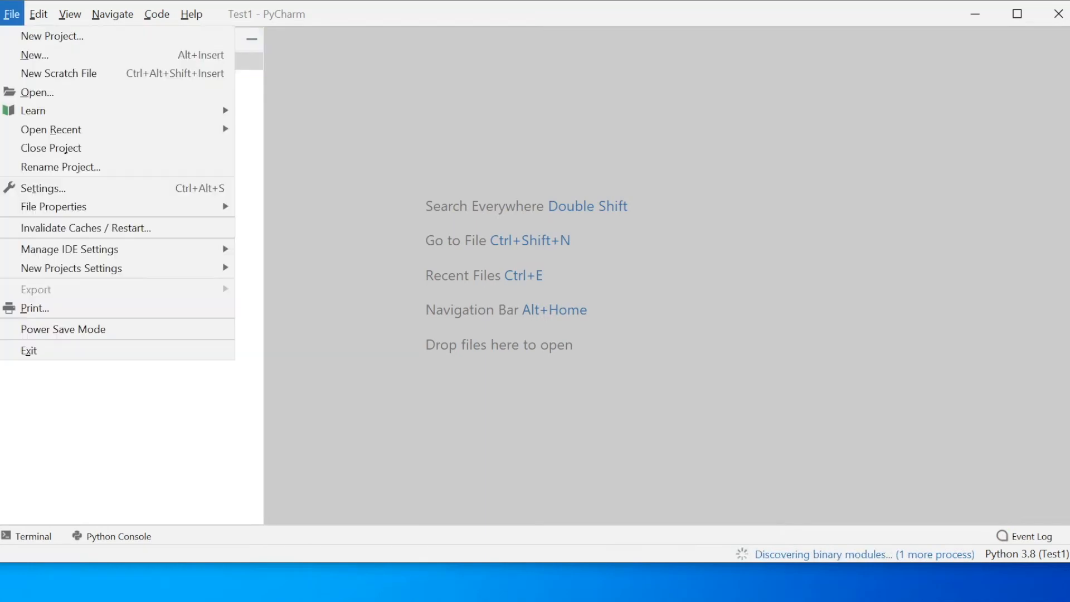
{"action": "left_click", "coordinate": [43, 189]}
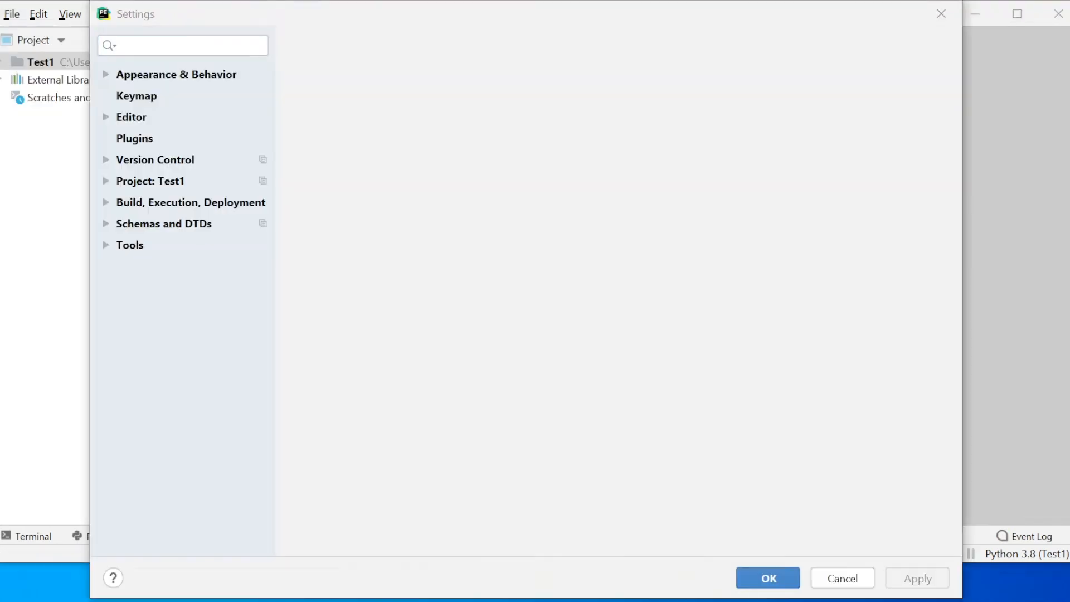
{"action": "left_click", "coordinate": [176, 73]}
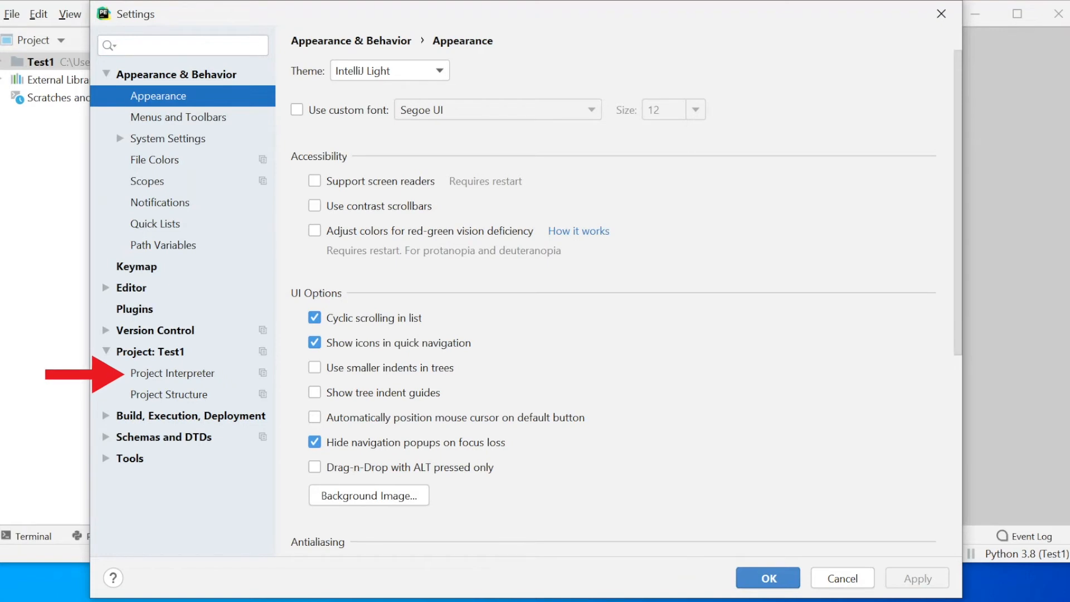
{"action": "left_click", "coordinate": [172, 374]}
{"action": "type", "text": "c"}
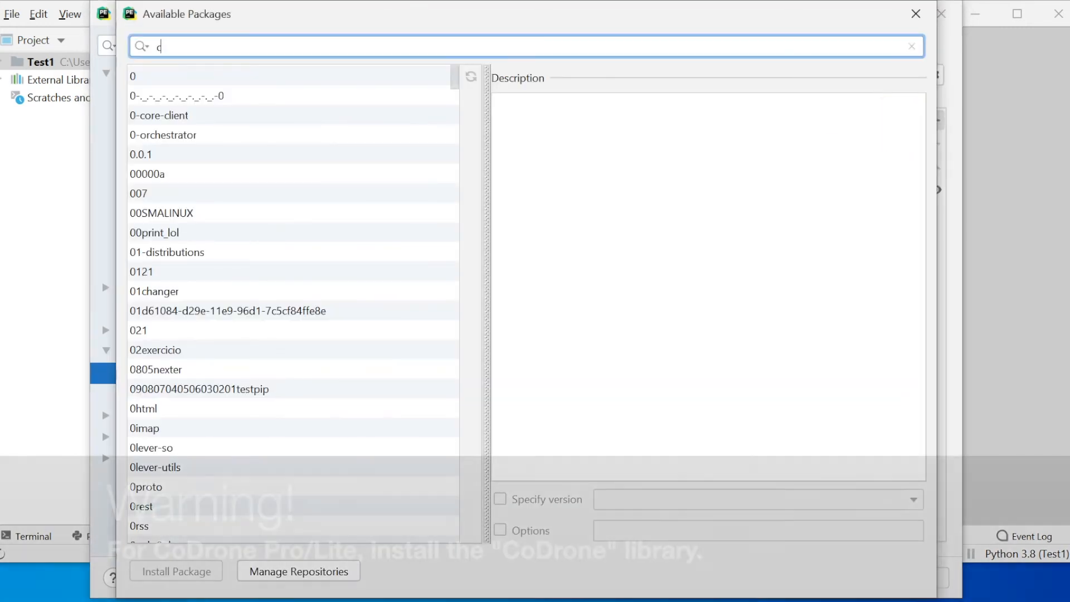
Step: Search 'codrone', install CoDrone-mini into the interpreter, and confirm the settings
{"action": "type", "text": "odrone"}
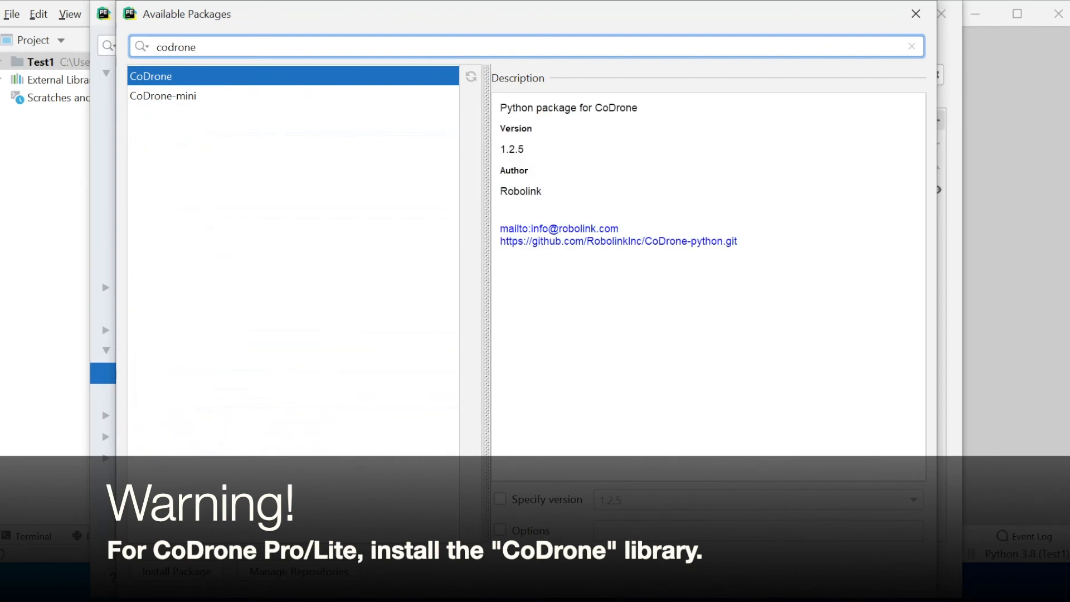
{"action": "left_click", "coordinate": [162, 95]}
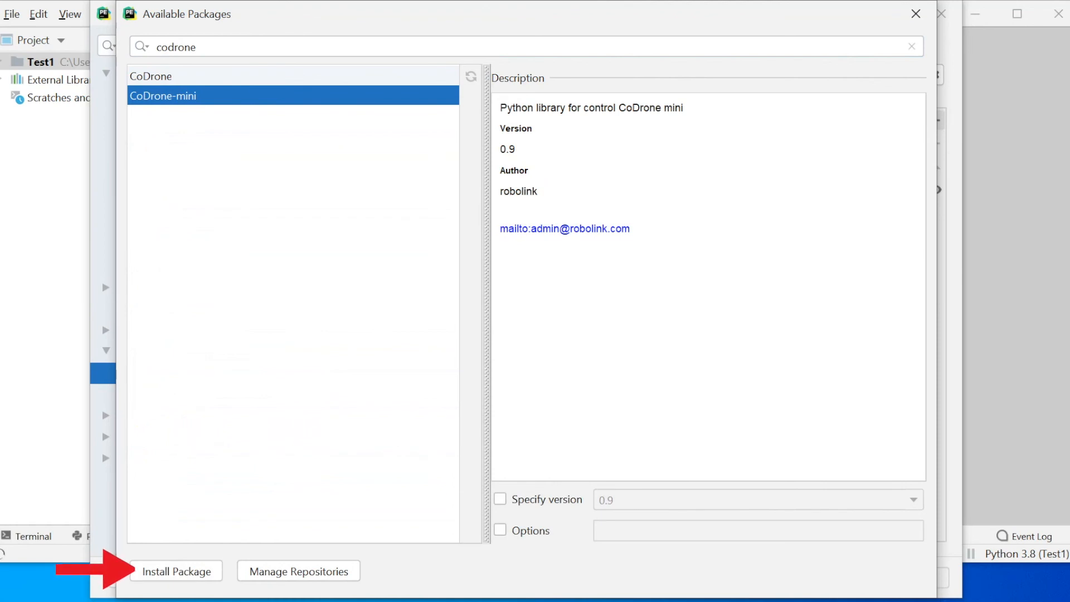
{"action": "left_click", "coordinate": [176, 571]}
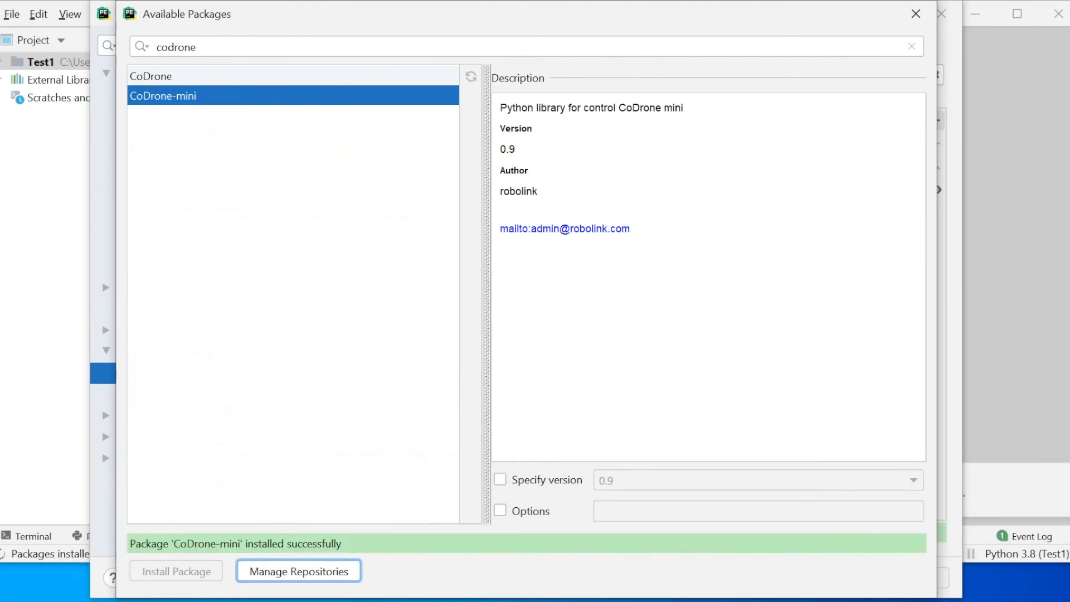
{"action": "left_click", "coordinate": [915, 14]}
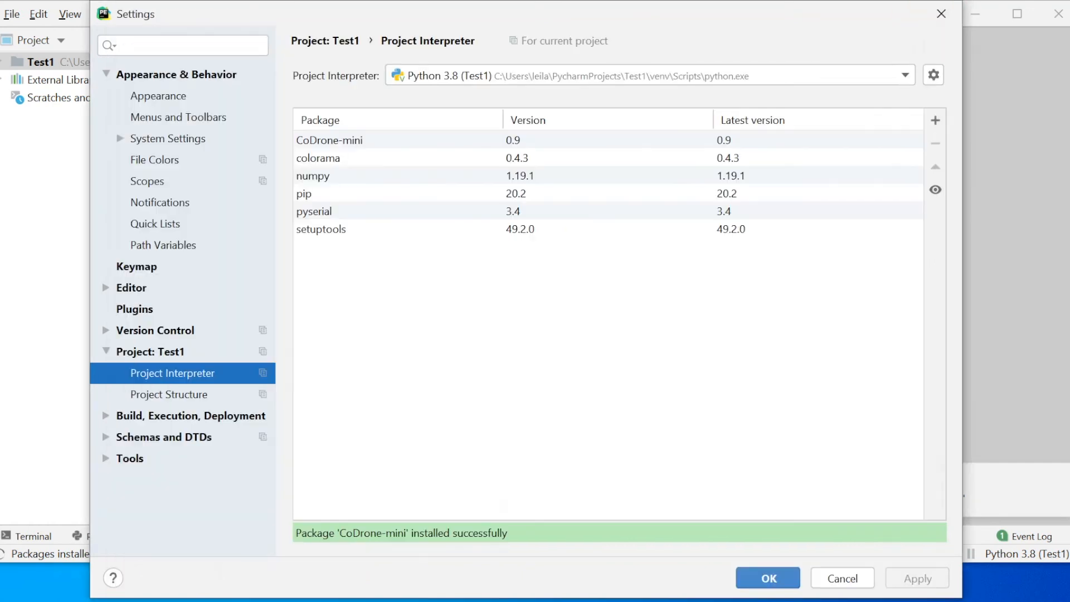
{"action": "left_click", "coordinate": [767, 578]}
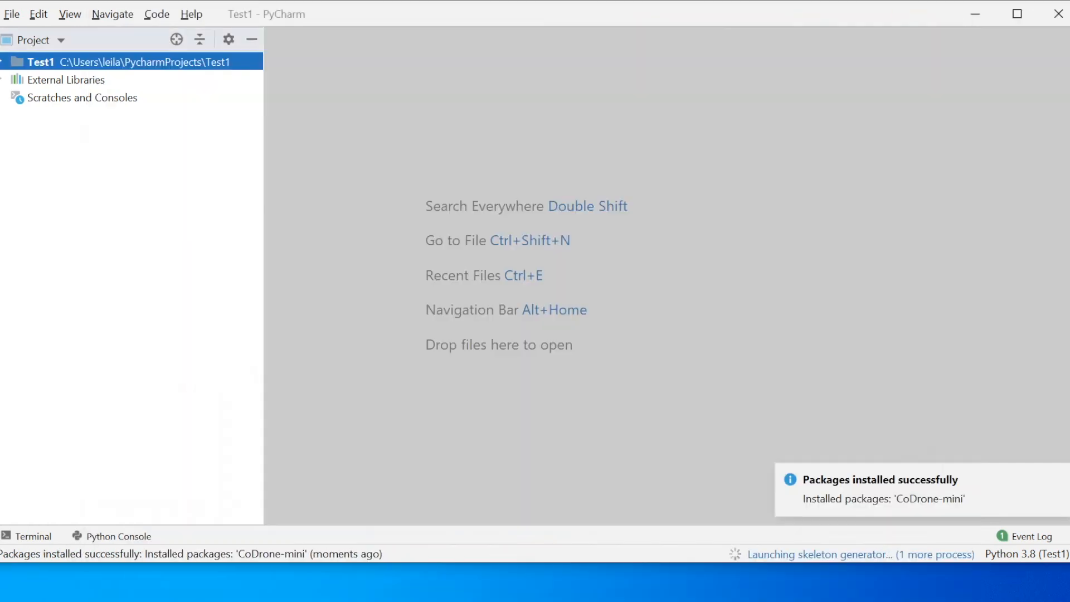